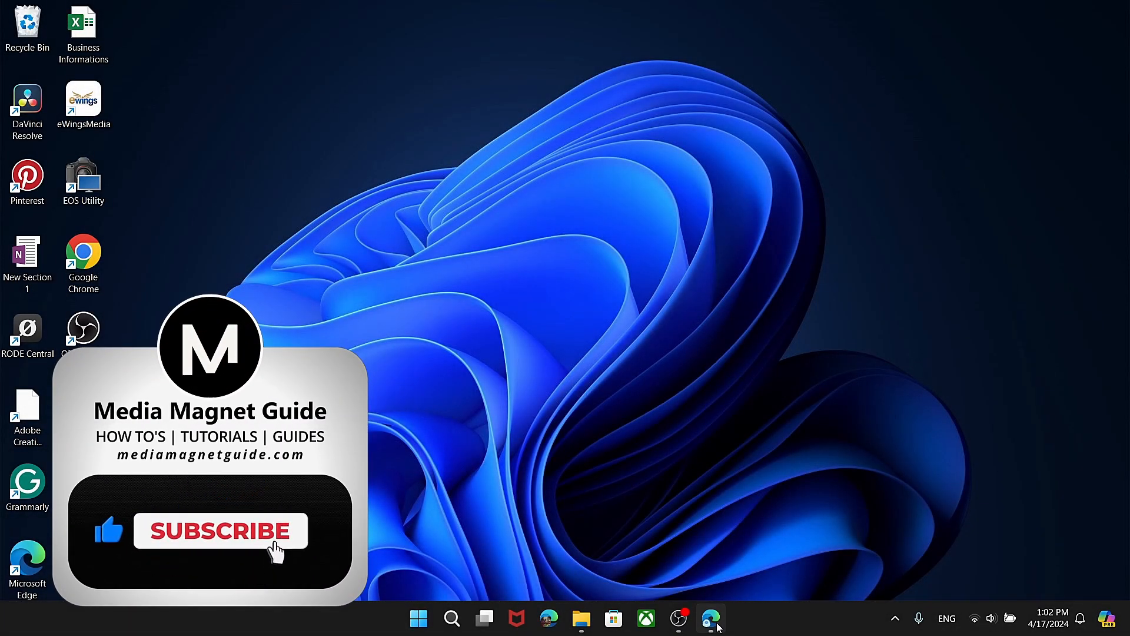
Launch Microsoft Edge from the taskbar, landing on ChatGPT with the AIPRM prompt library
{"action": "left_click", "coordinate": [220, 531]}
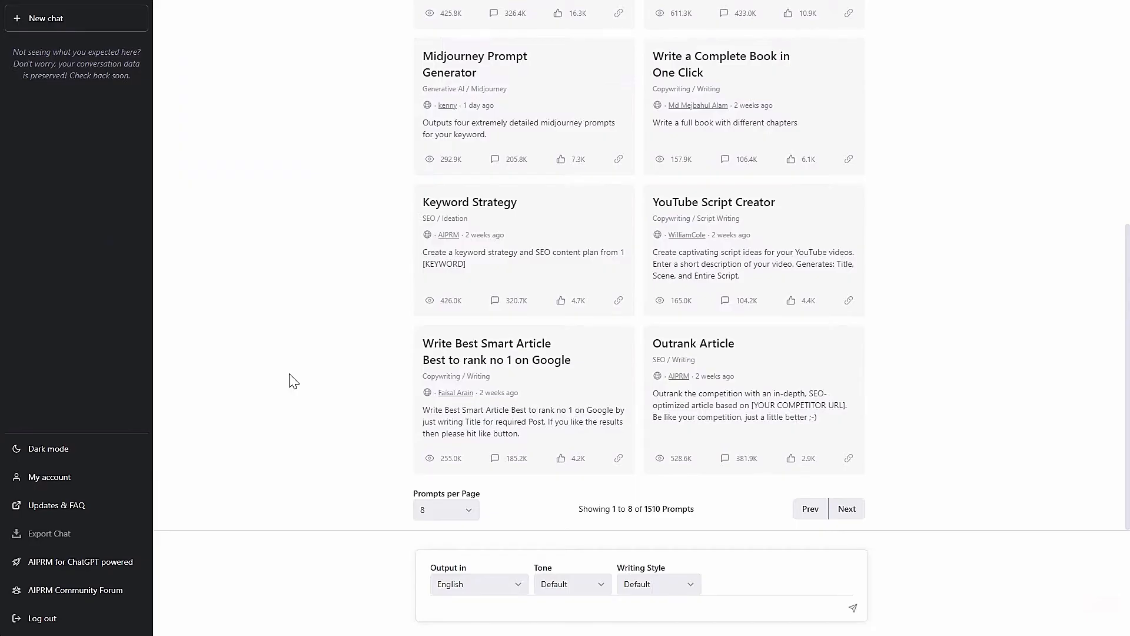
{"action": "mouse_move", "coordinate": [395, 544]}
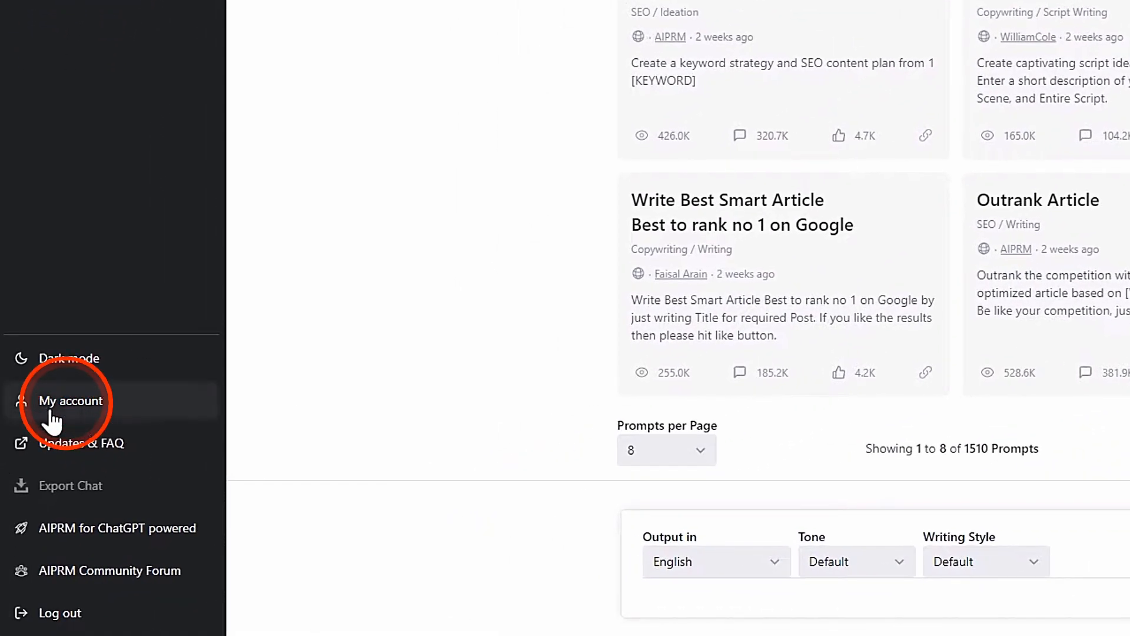
Show My Account details revealing the ChatGPT Plus plan at USD $20/mo
{"action": "left_click", "coordinate": [69, 401]}
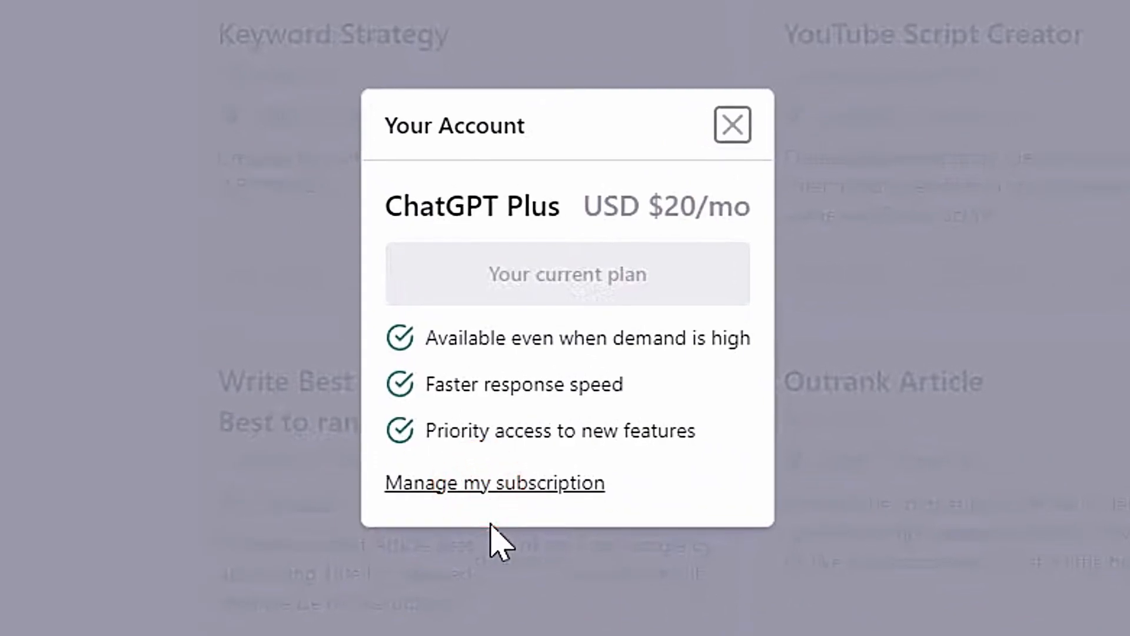
Follow Manage my subscription to the Stripe billing portal for the $20.00/month plan renewing April 9, 2023
{"action": "left_click", "coordinate": [493, 483]}
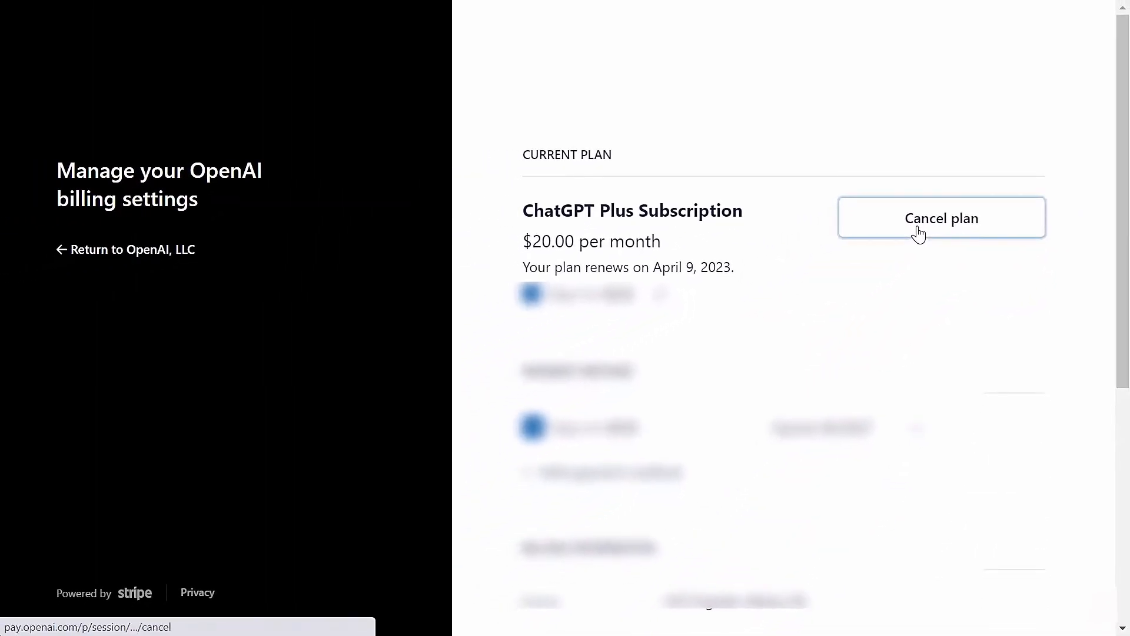
Begin cancelling the ChatGPT Plus subscription via Stripe's Cancel plan under Current Plan
{"action": "left_click", "coordinate": [941, 218]}
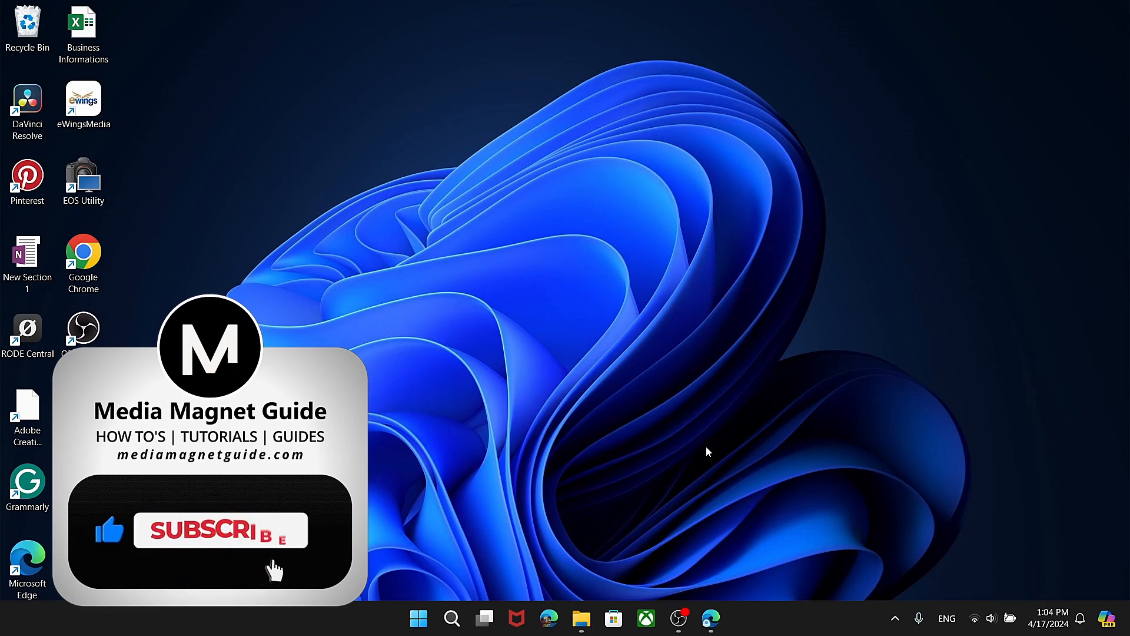
{"action": "left_click", "coordinate": [221, 529]}
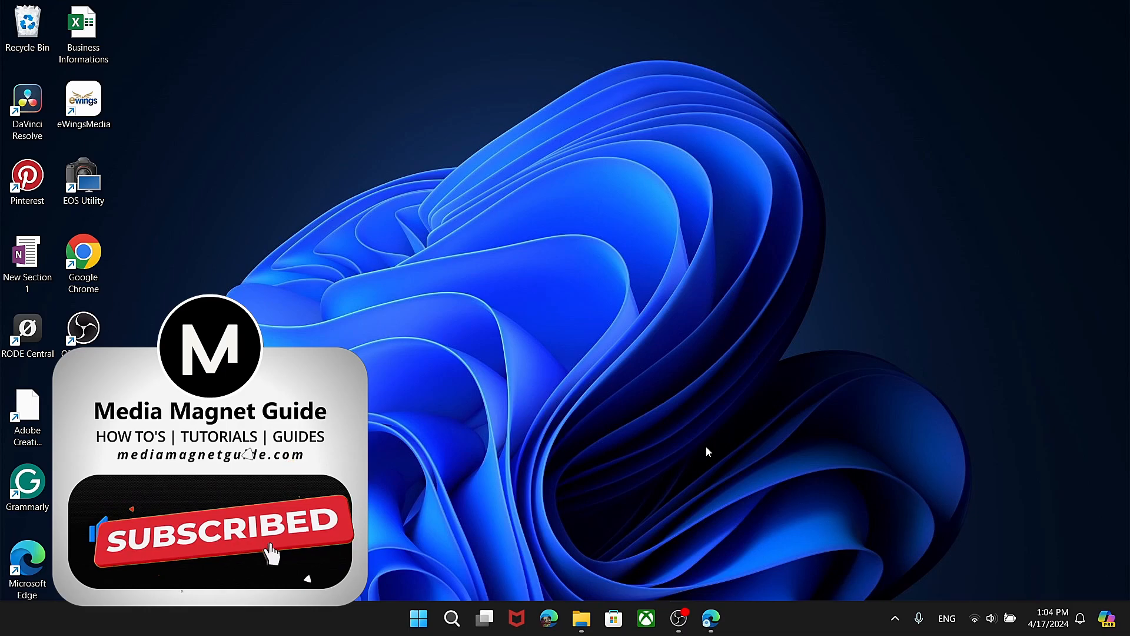